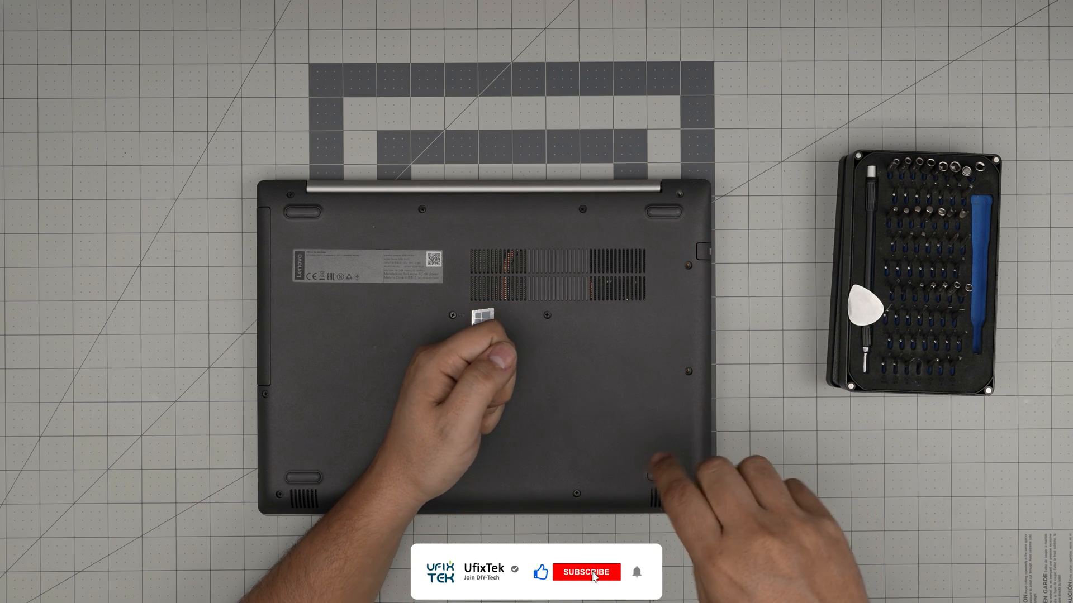
pyautogui.click(585, 572)
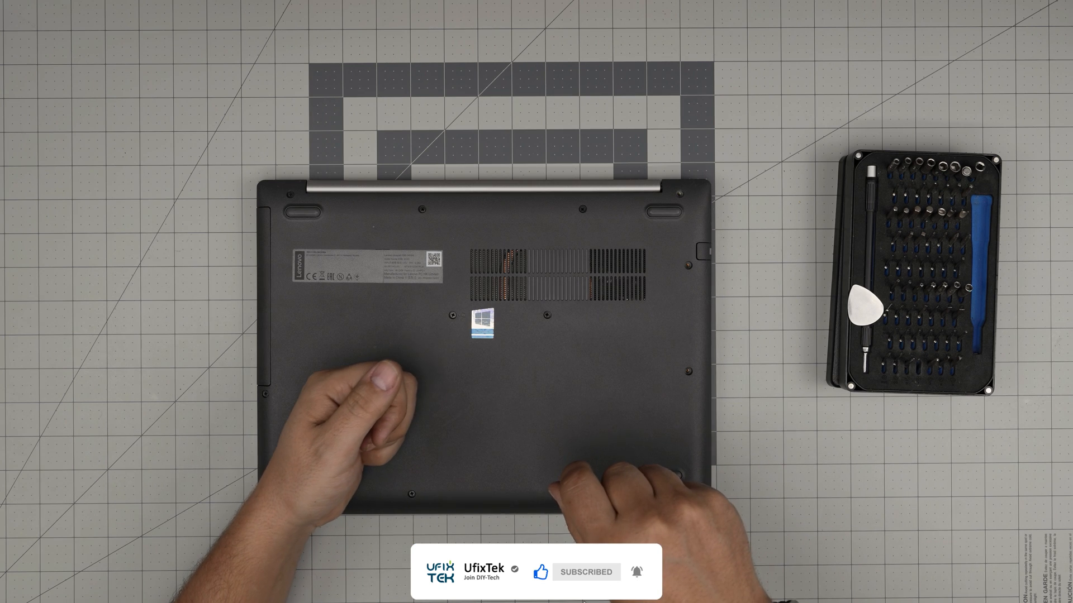